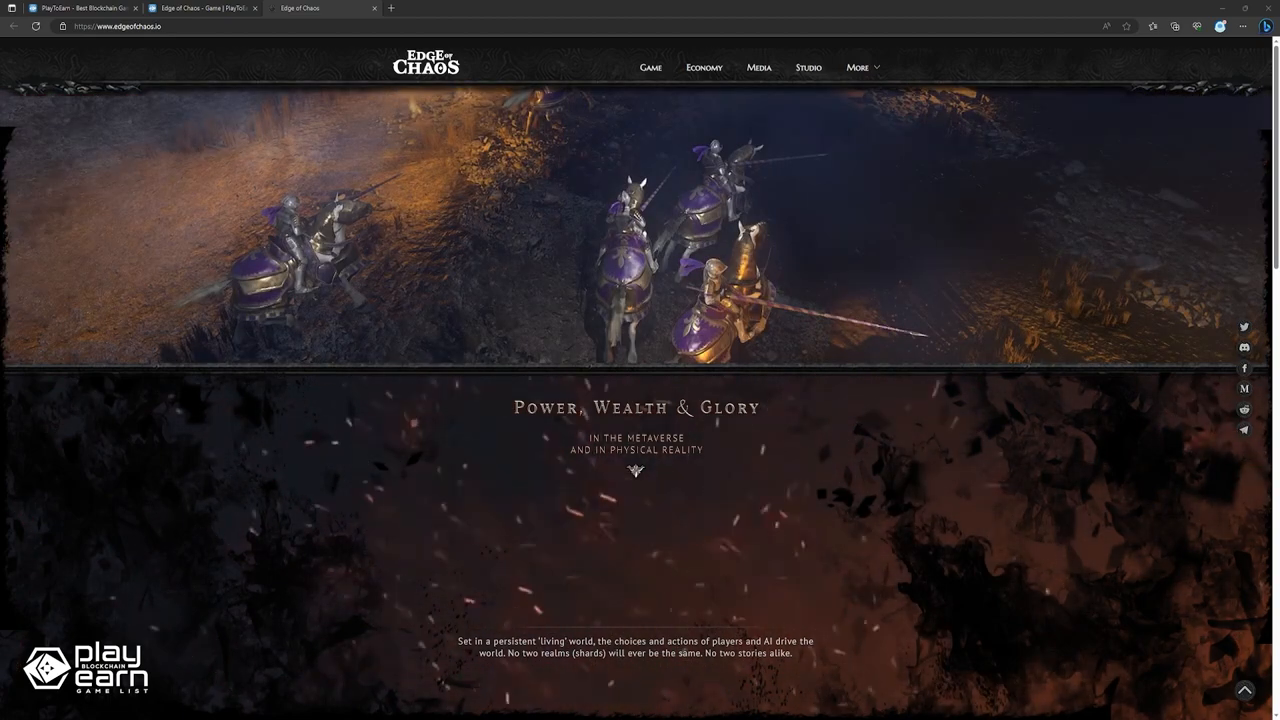
Scroll through the Edge of Chaos overview: features, creature artwork and the ever-evolving AI section
scroll(down, 3)
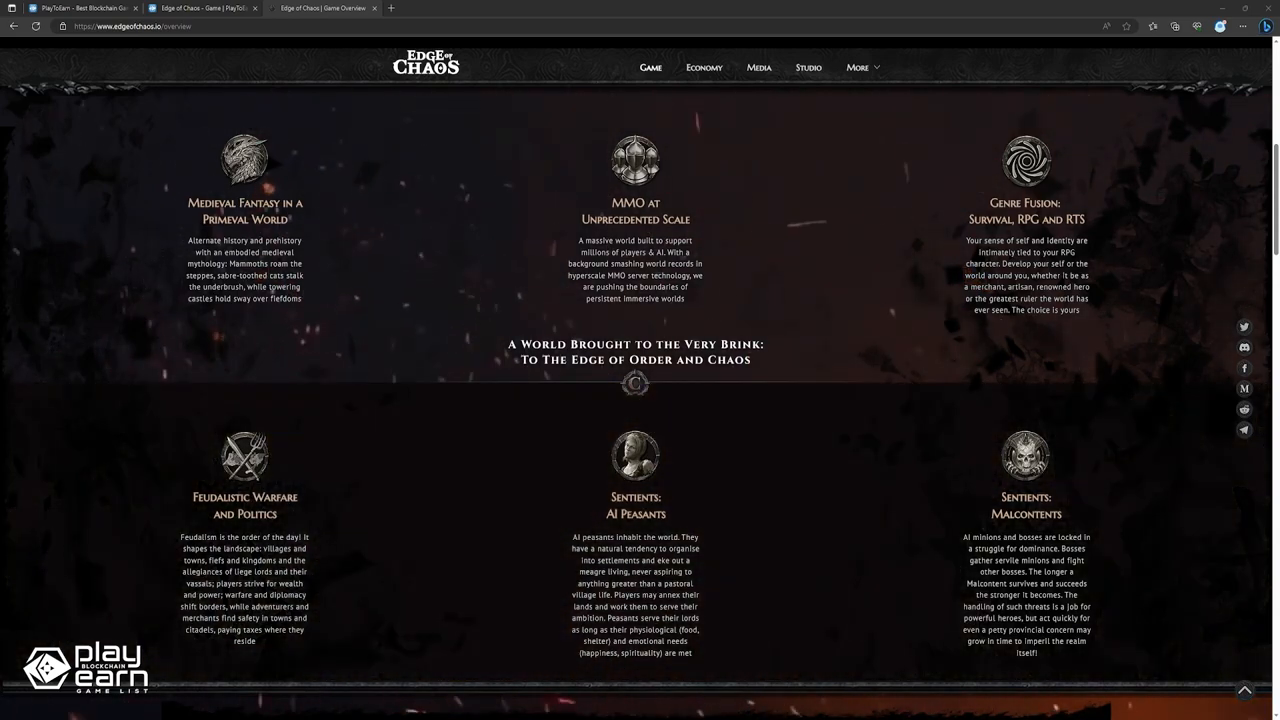
scroll(down, 3)
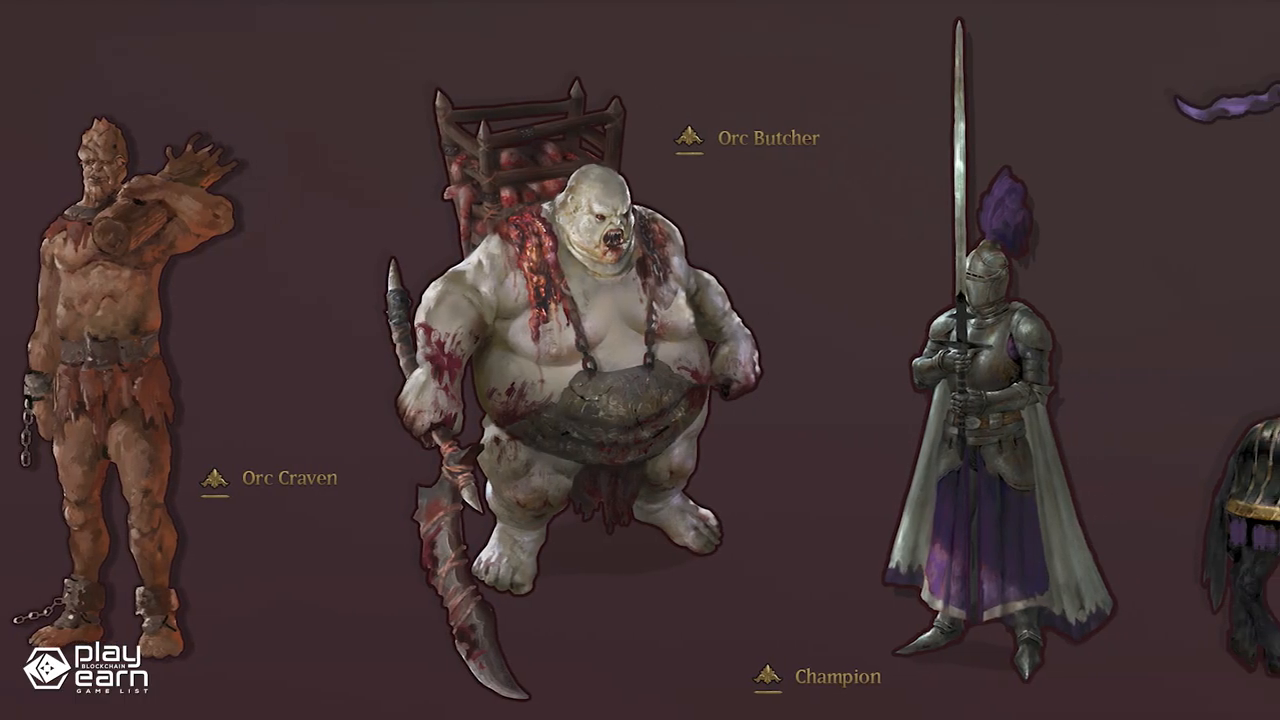
scroll(right, 3)
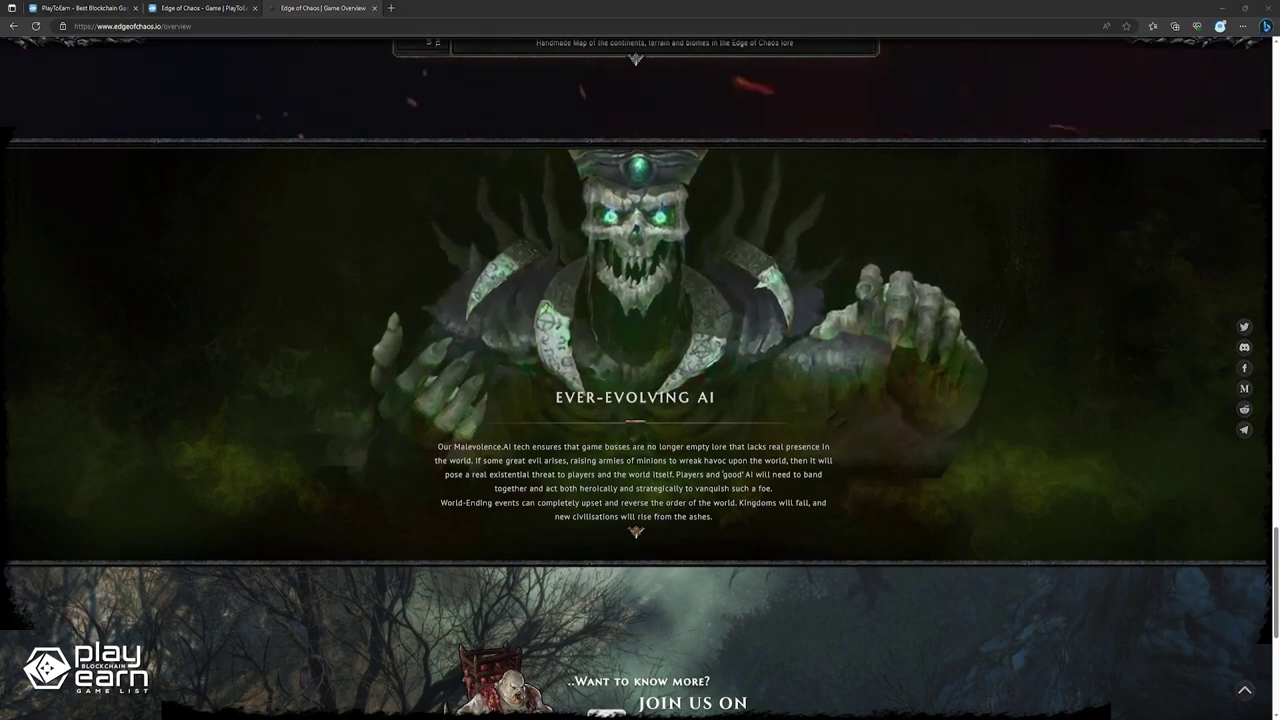
scroll(down, 3)
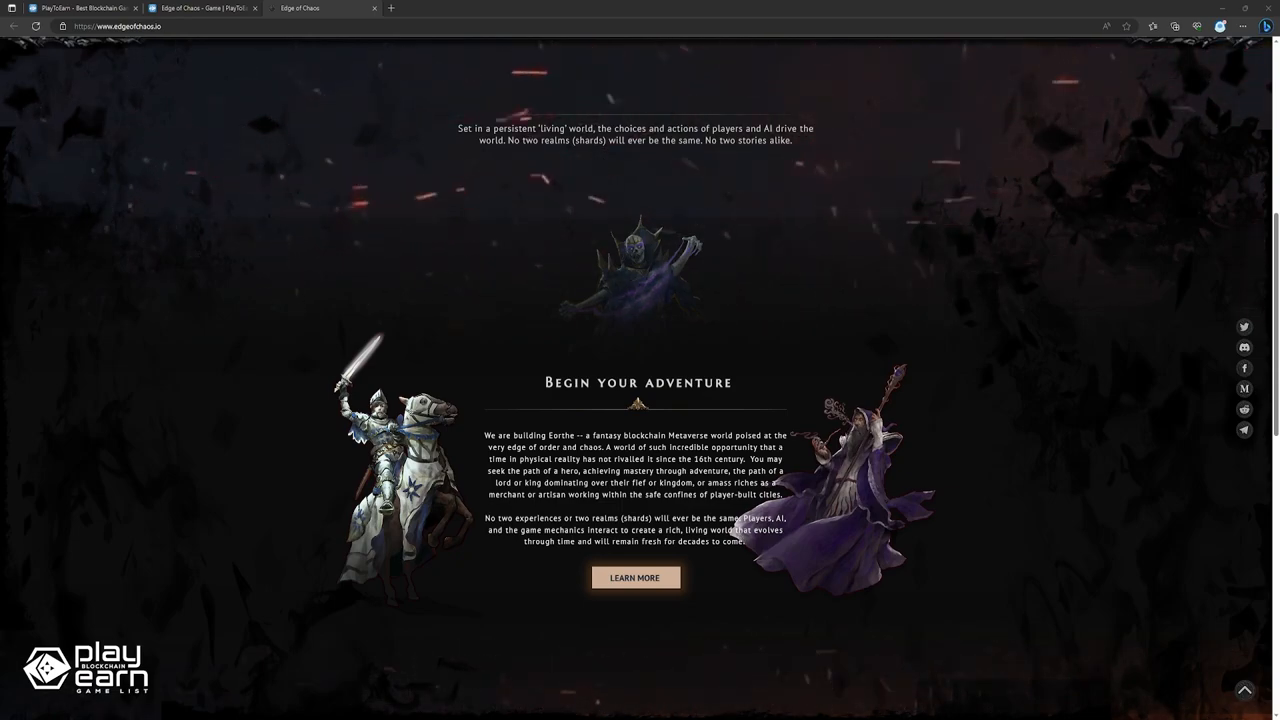
Switch to the PlayToEarn tab showing the Domenation competitive third-person shooter listing
click(200, 8)
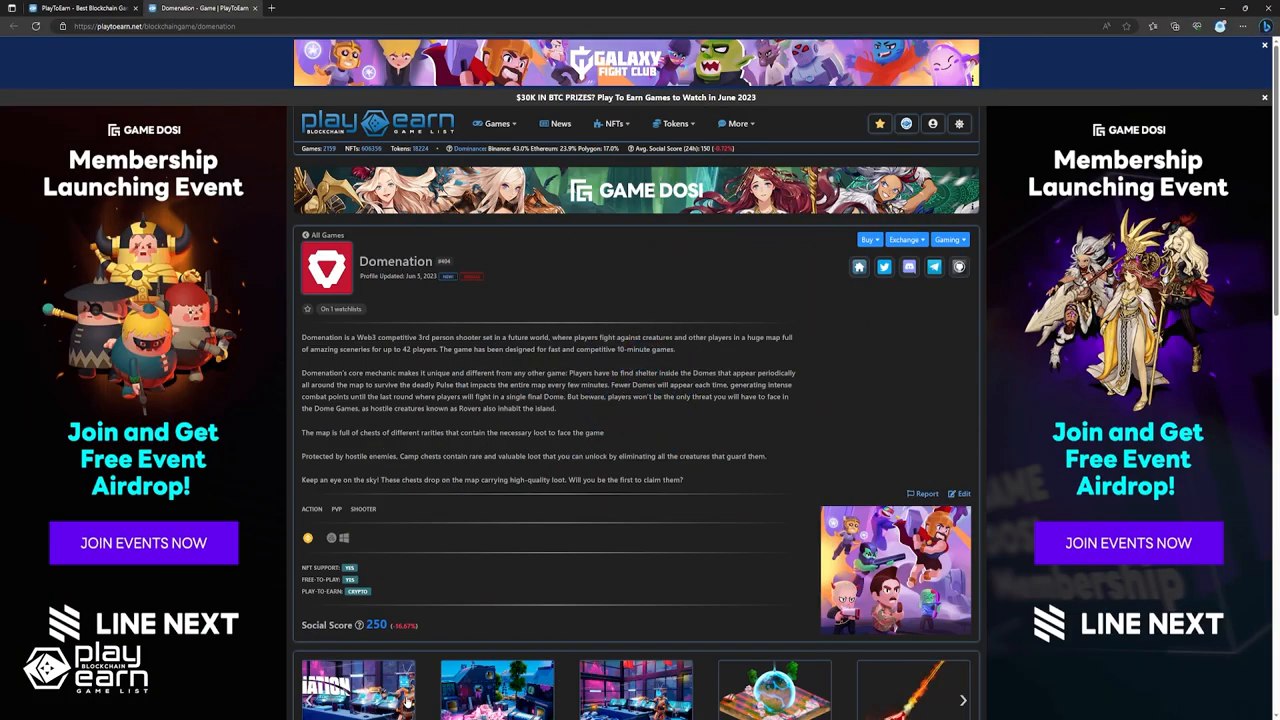
mouse_move(696, 482)
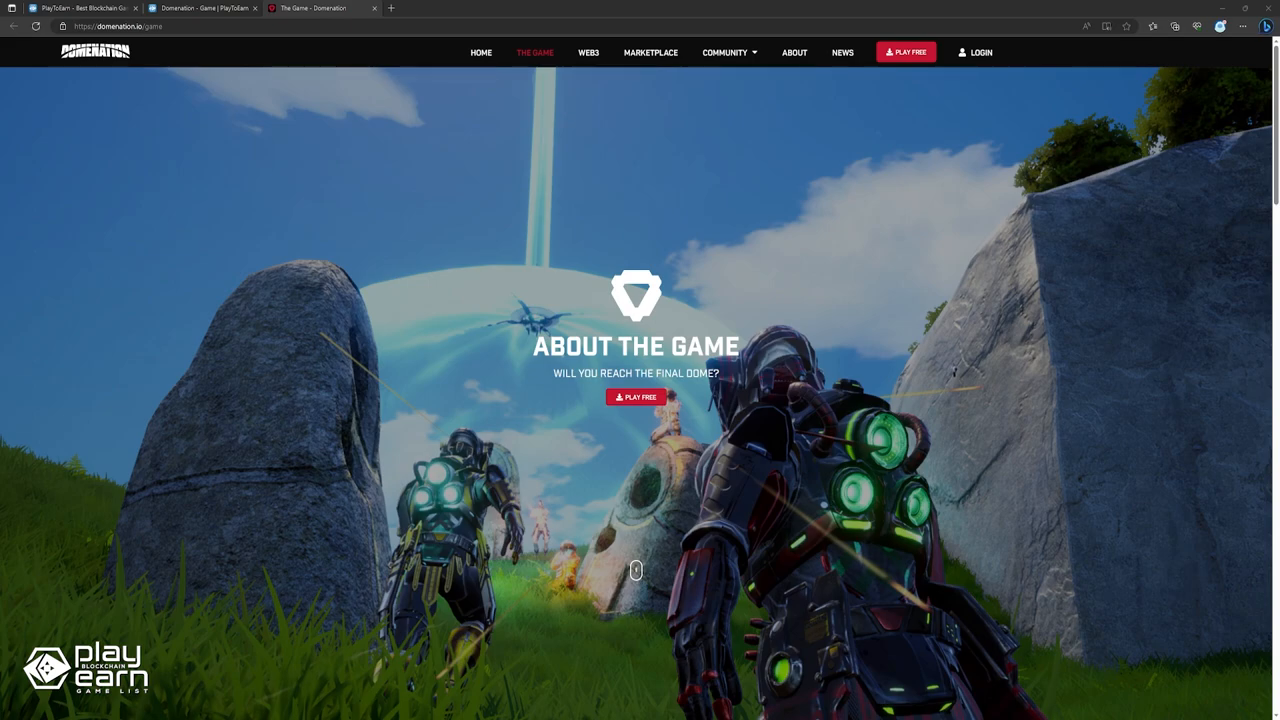
Scroll the domenation.io game page through Overview, World, Domes & Pulse, Companions, Loot and Equipment
scroll(down, 3)
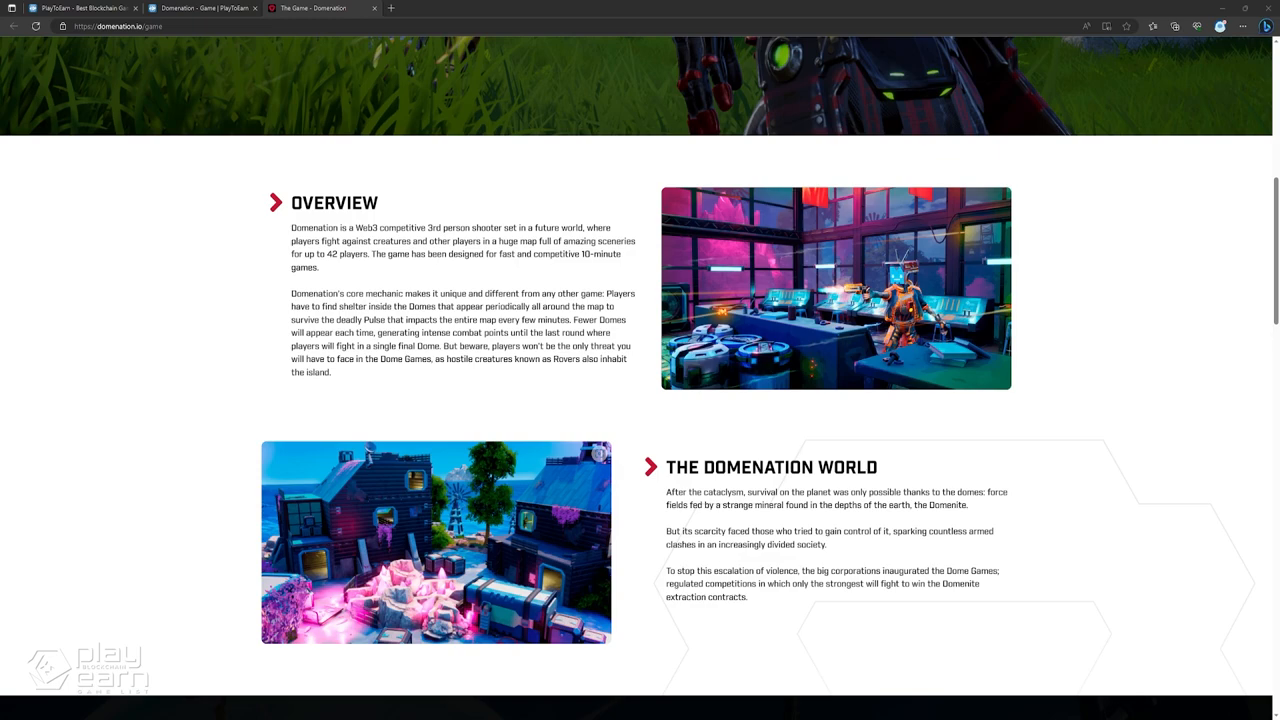
scroll(down, 3)
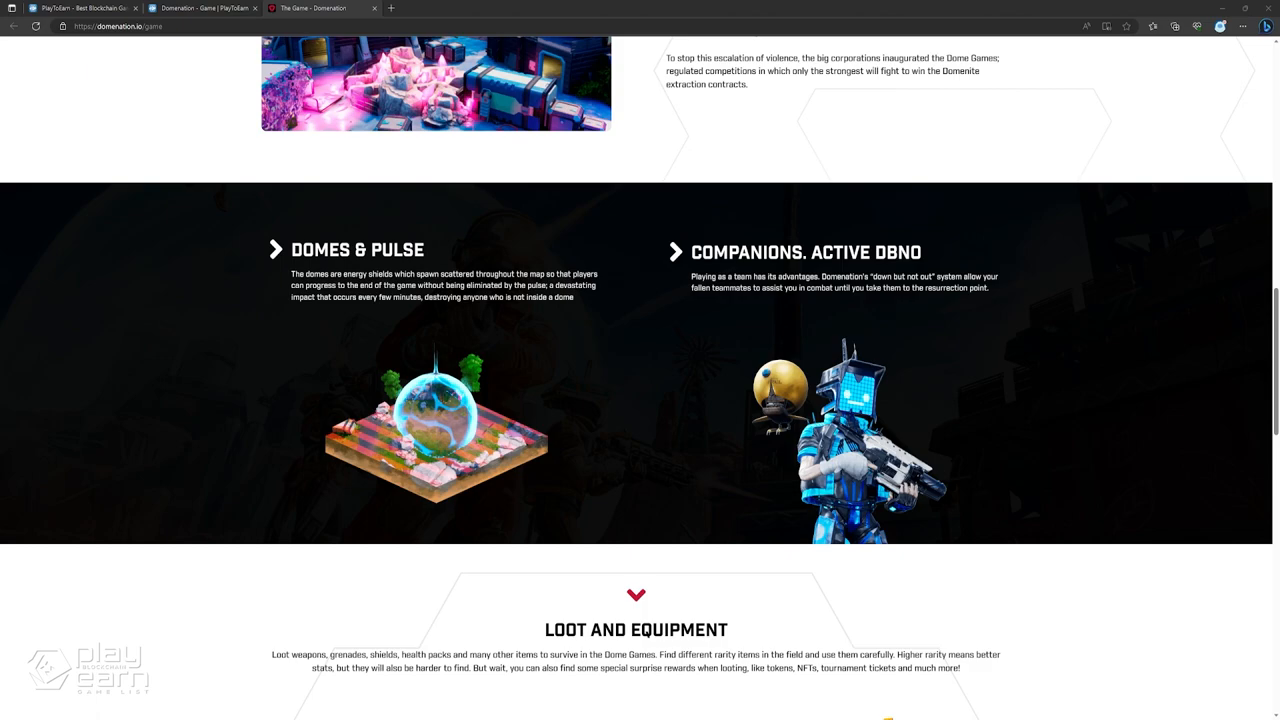
scroll(down, 3)
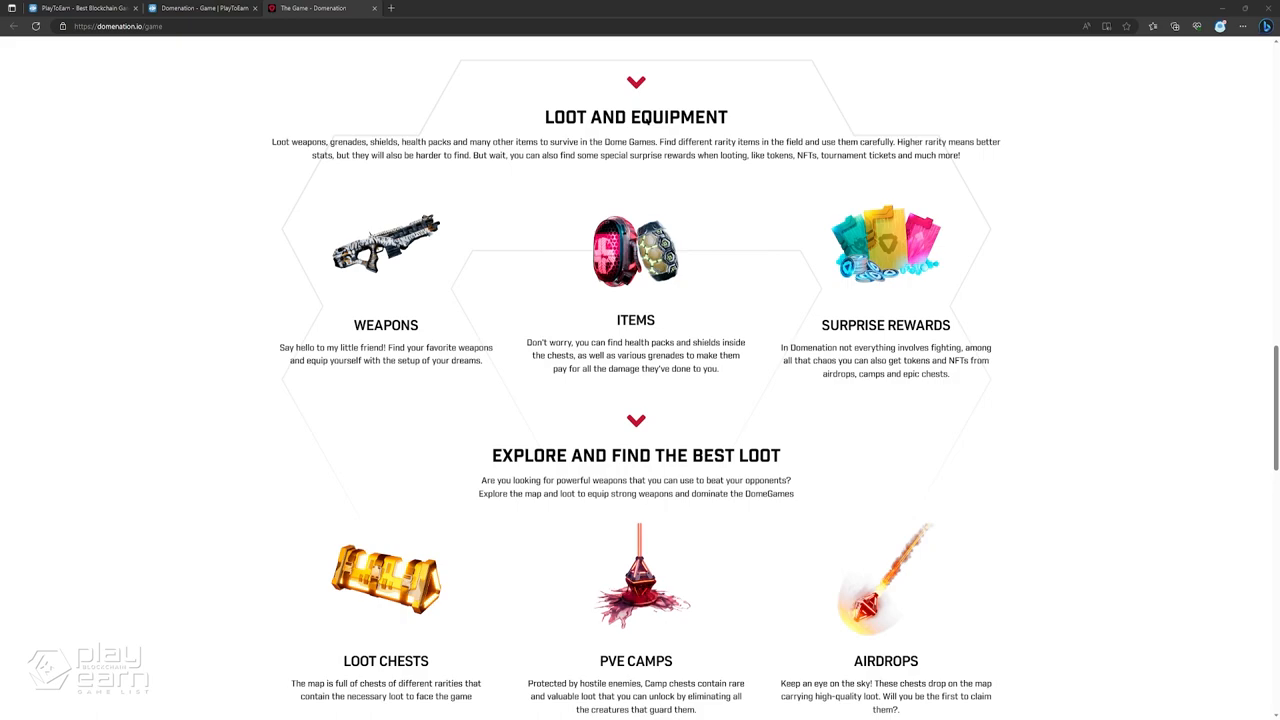
scroll(down, 3)
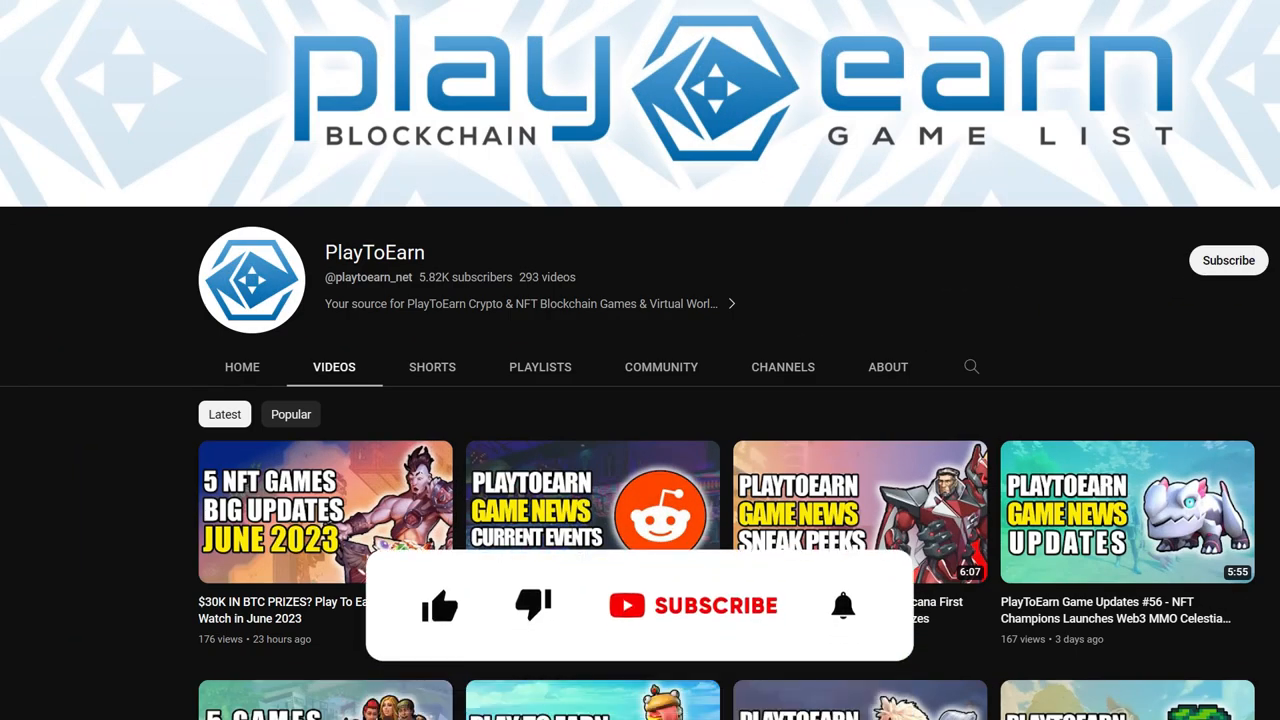
click(440, 606)
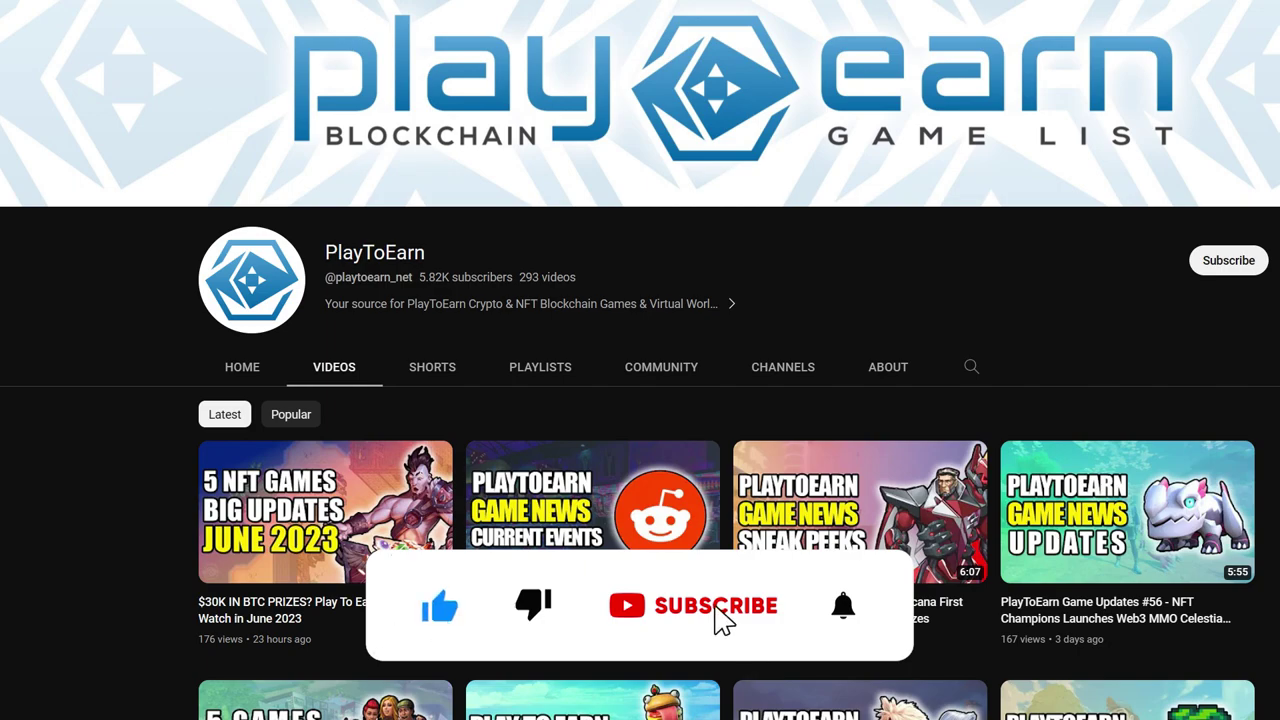
click(716, 604)
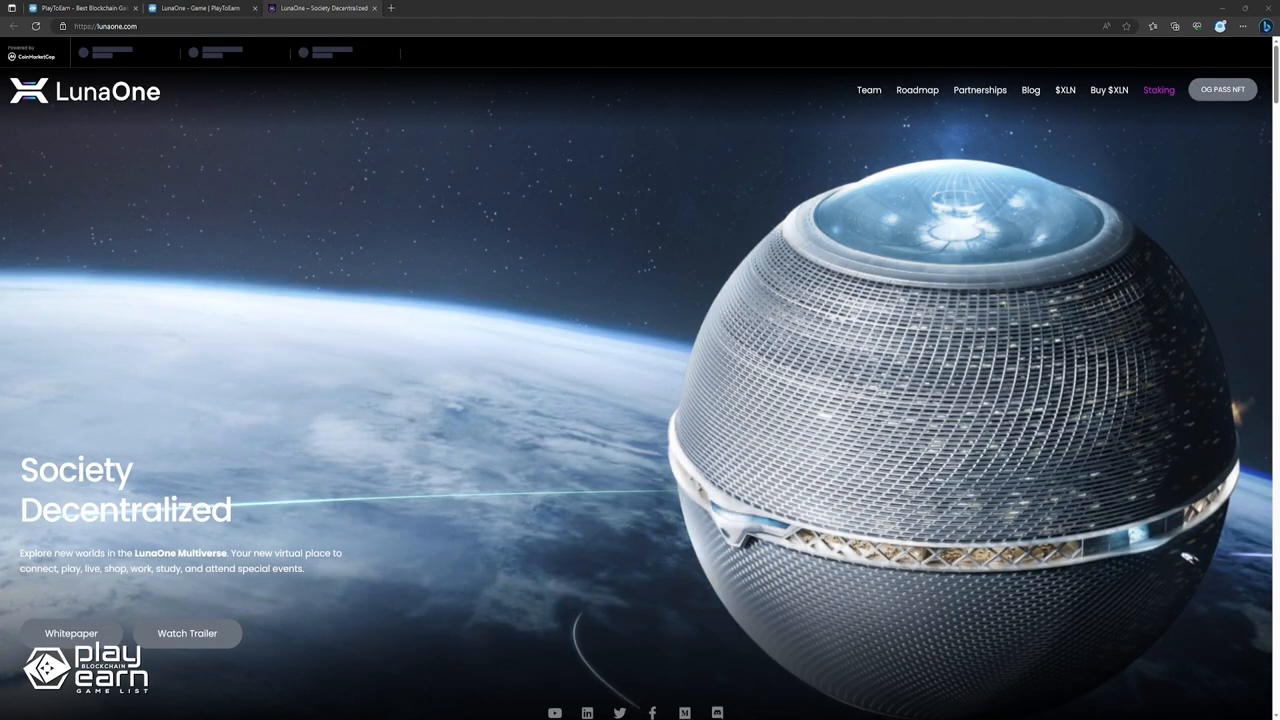
Scroll down the lunaone.com Society Decentralized home page introducing the LunaOne Multiverse
scroll(down, 3)
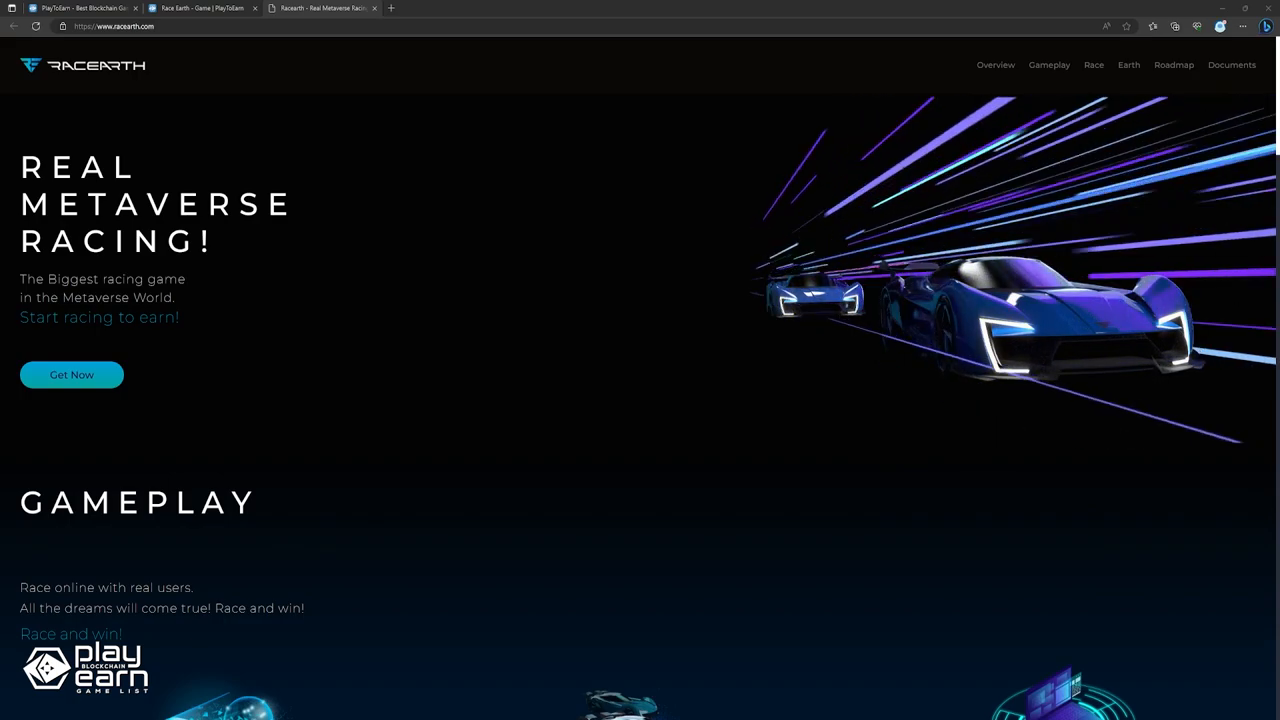
Scroll the raceearth.com page from Gameplay through Team, Earth lands and Roadmap to its closing area
scroll(down, 3)
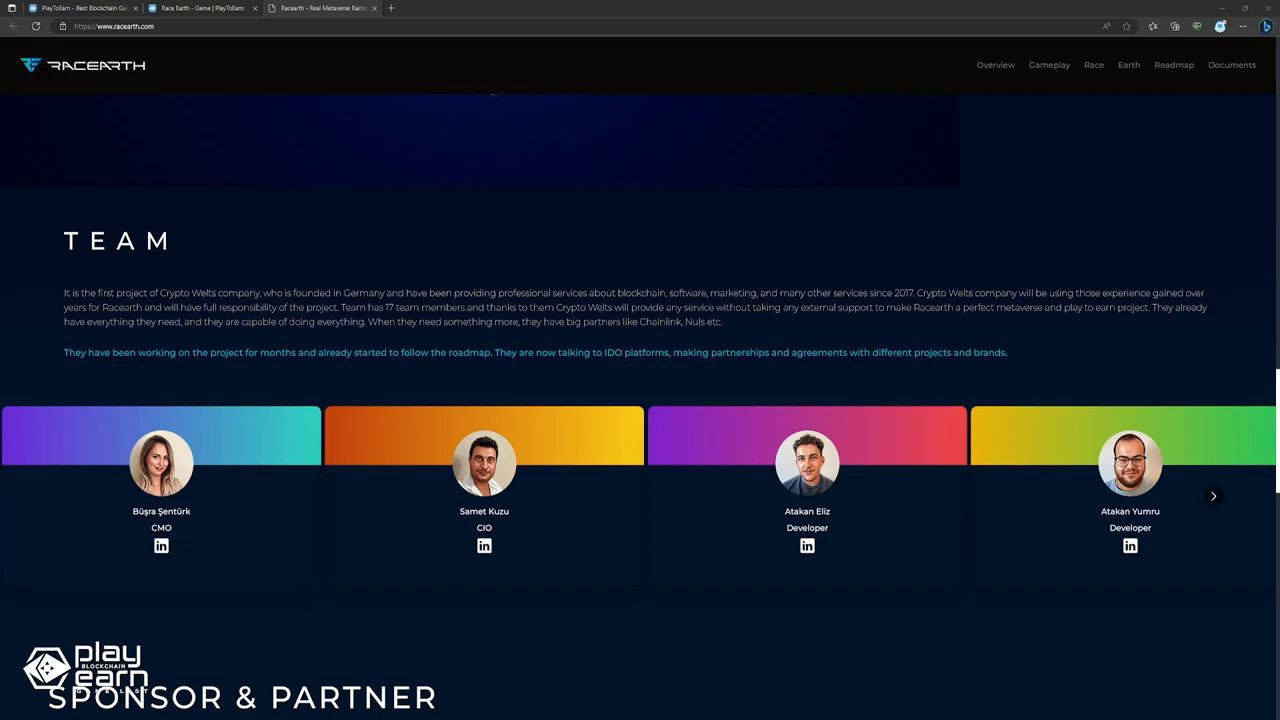
click(1048, 64)
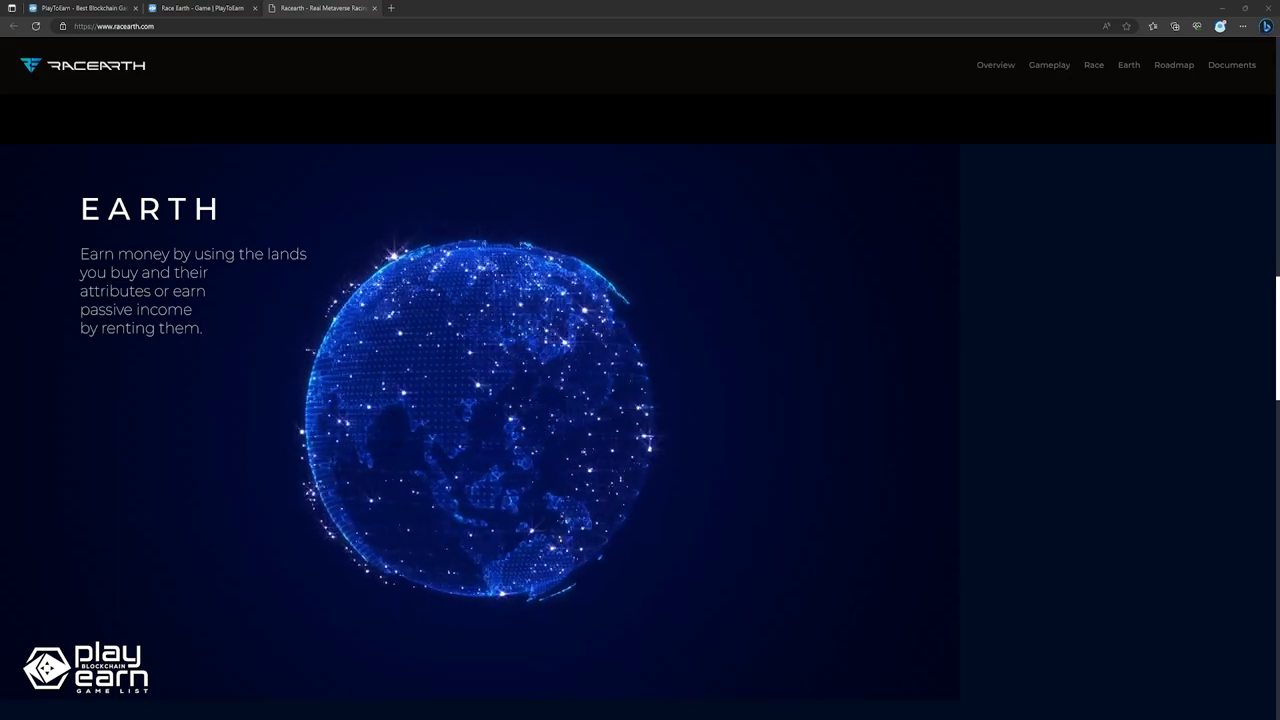
scroll(down, 3)
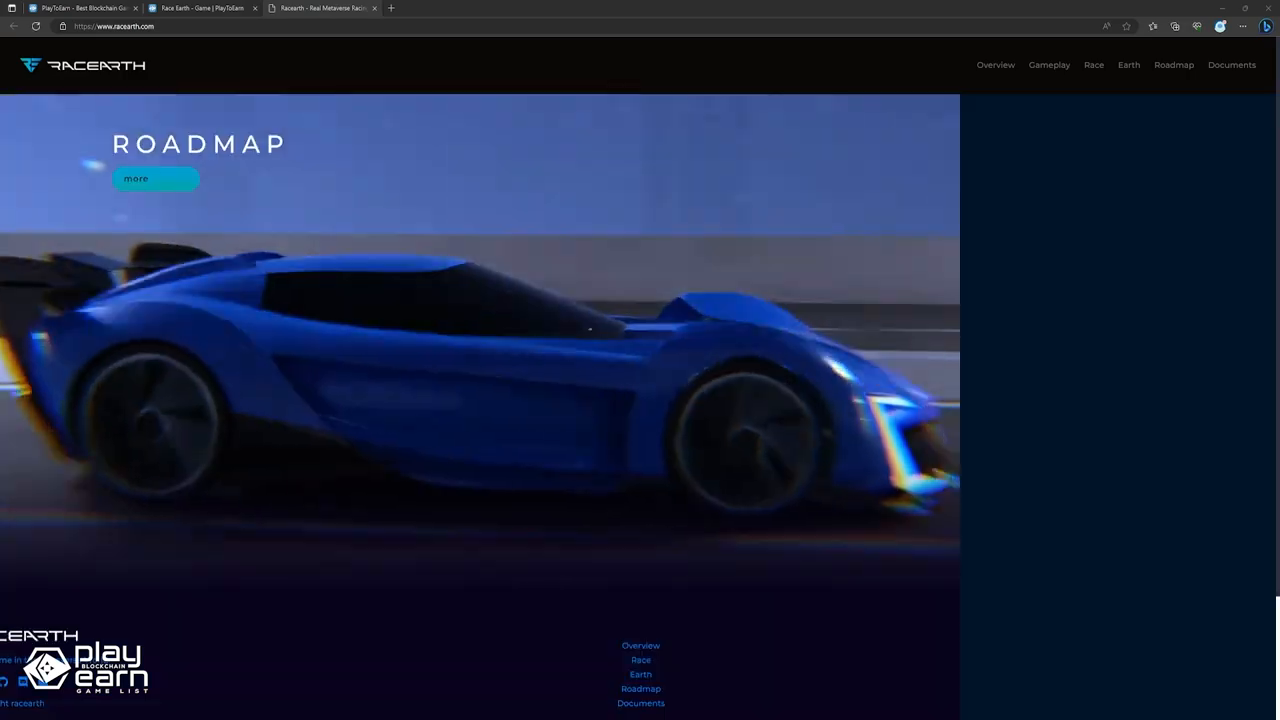